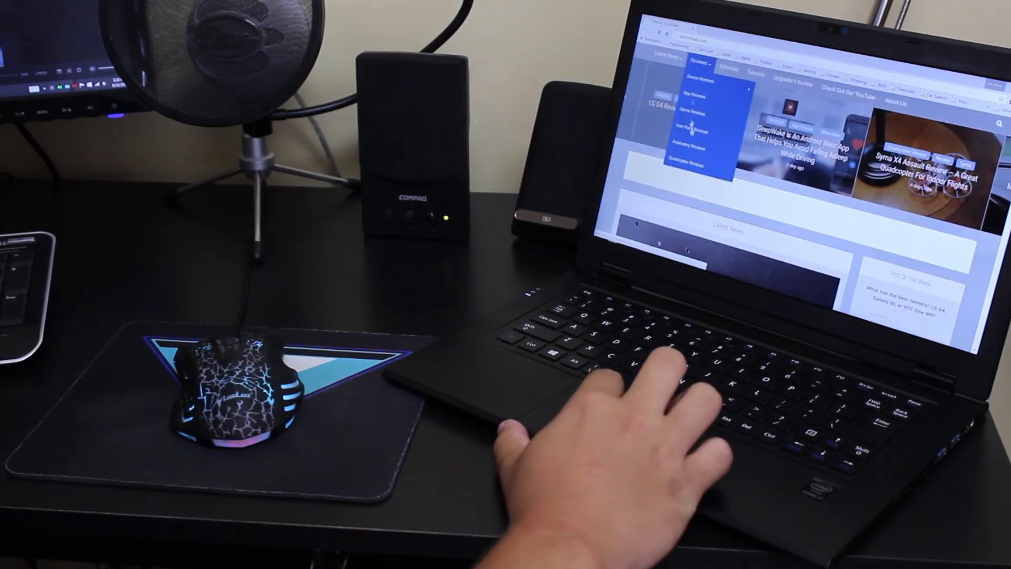
mouse_move(693, 81)
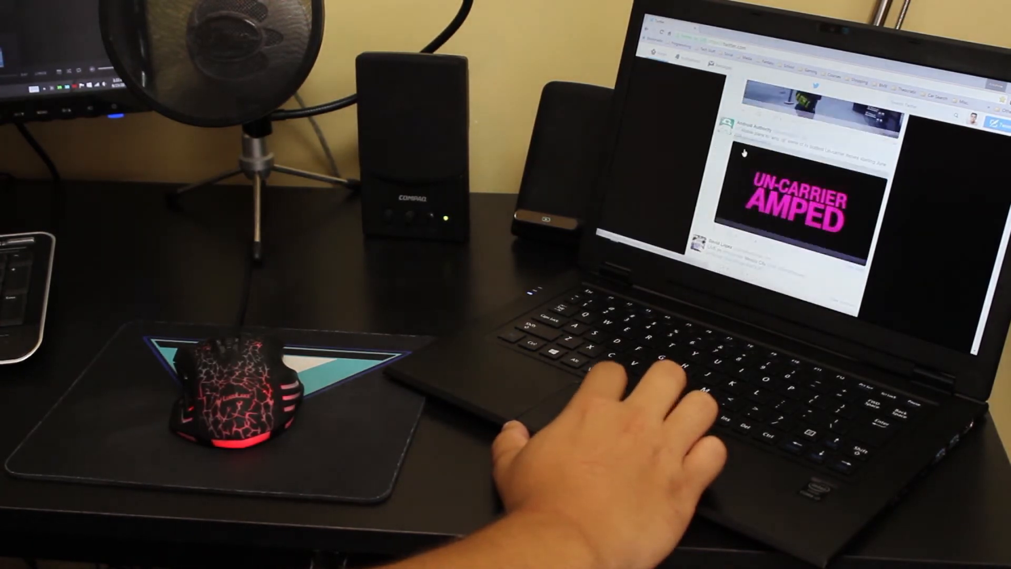
scroll(down, 3)
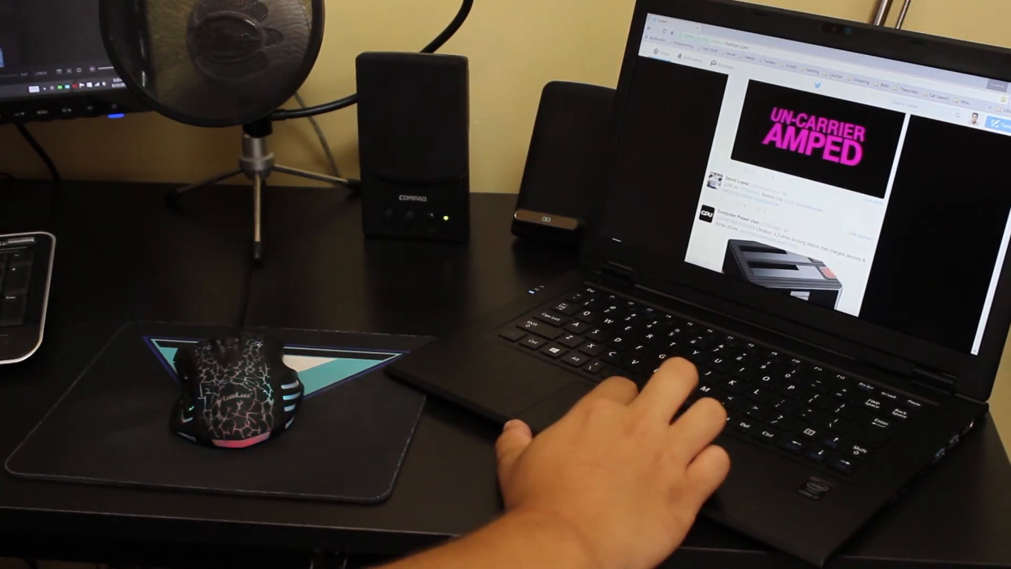